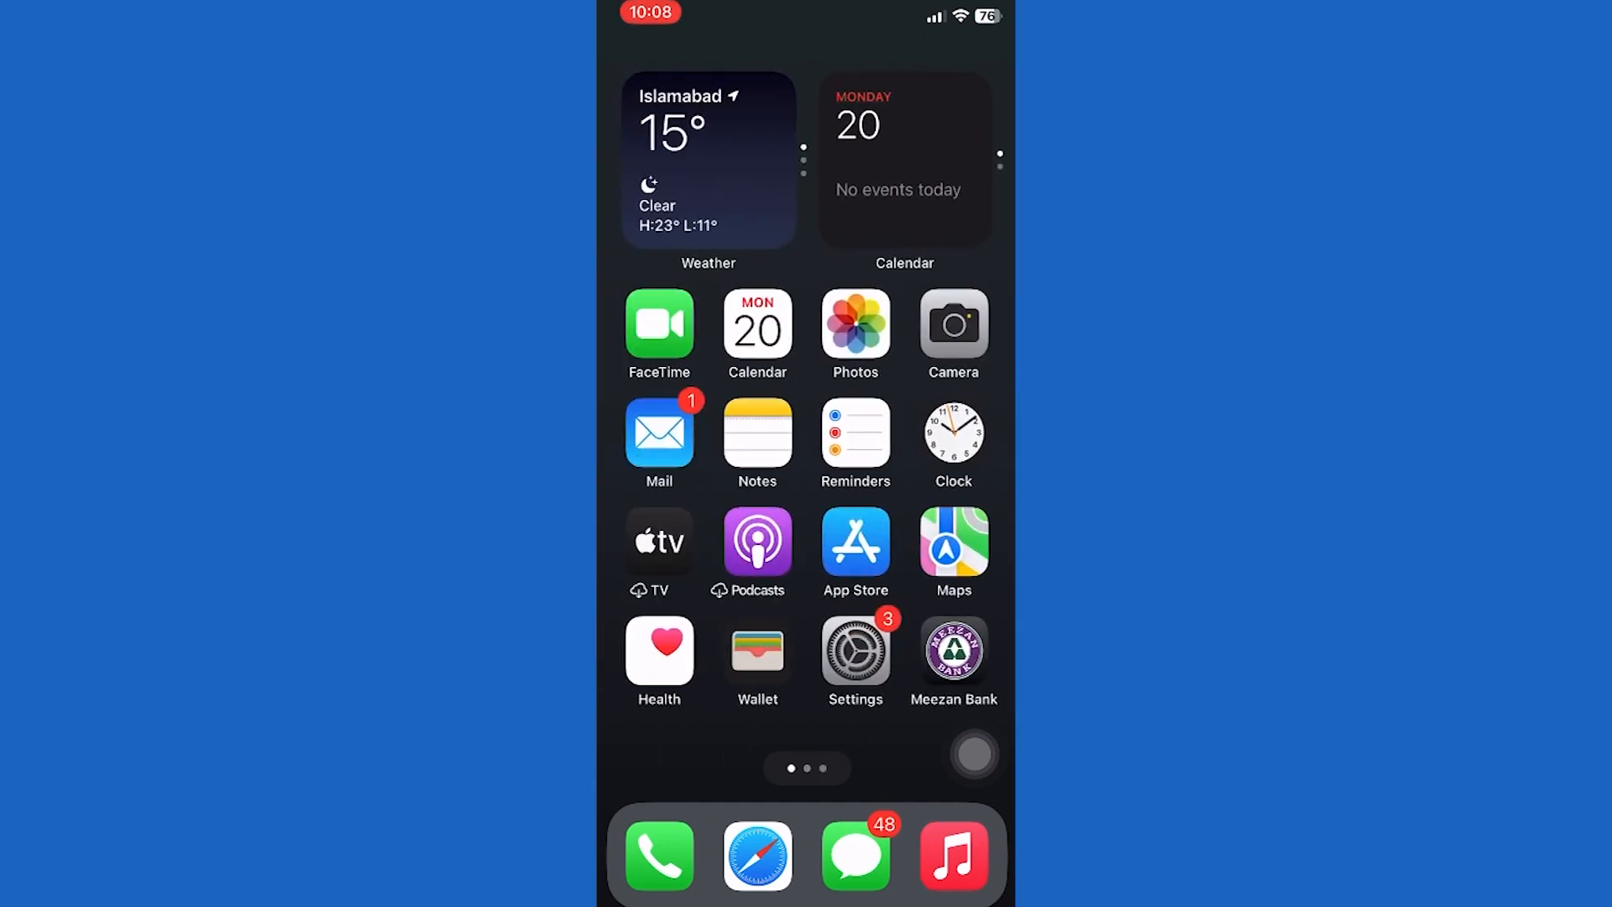
Launch the App Store from the Home Screen, landing on its Search page.
click(854, 541)
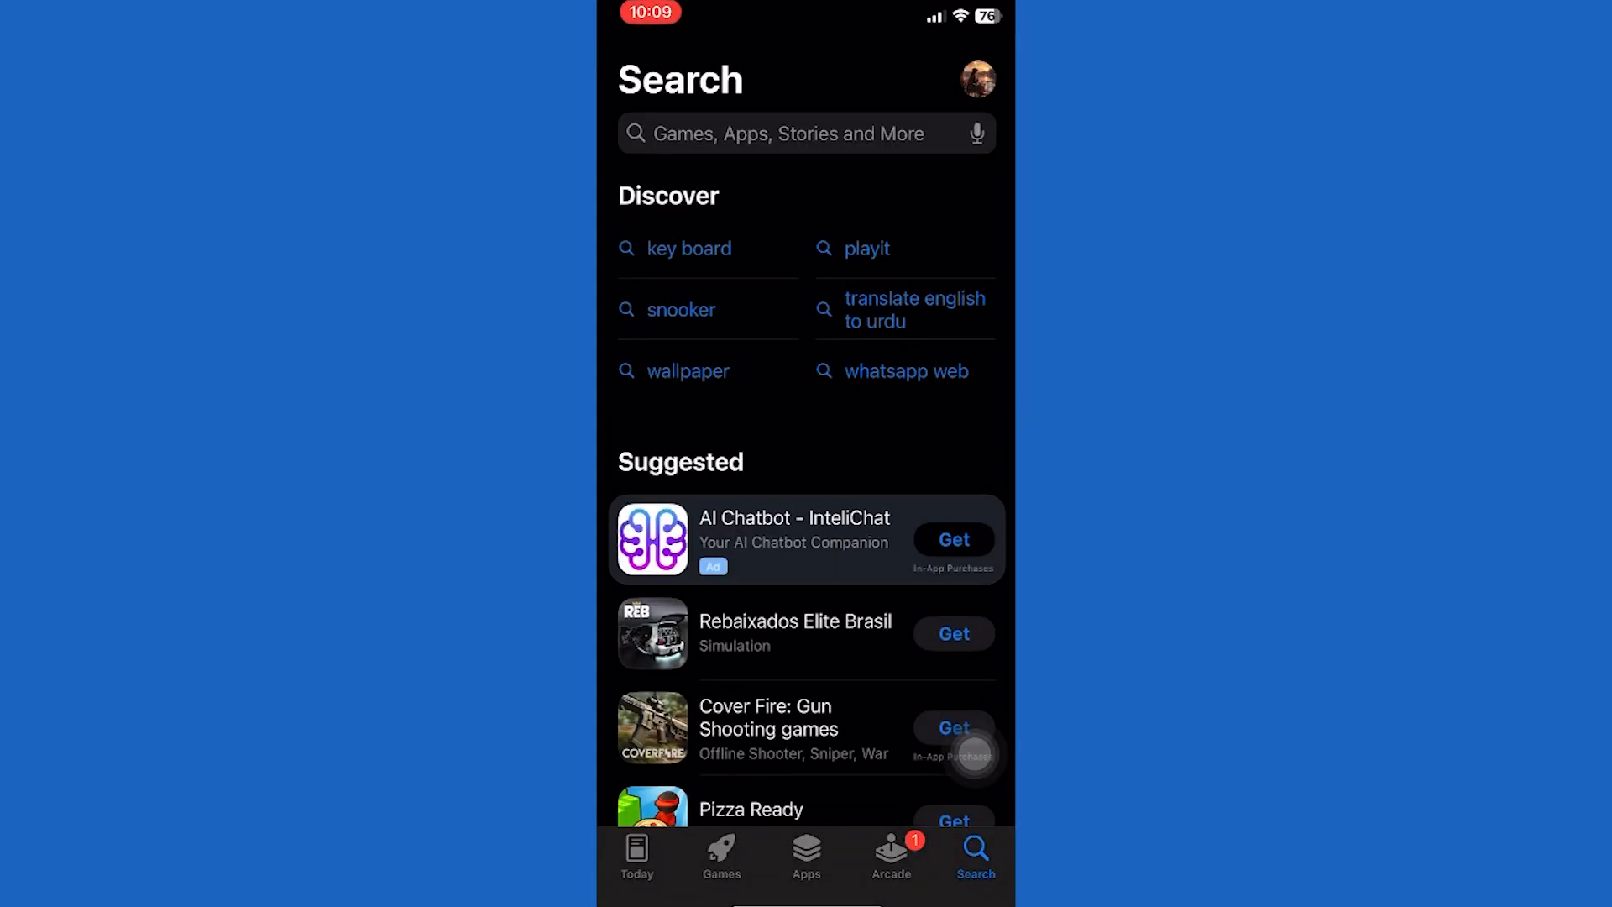
Search the App Store for 'call recorder for iphone free' using the suggestion for 'call'.
click(787, 134)
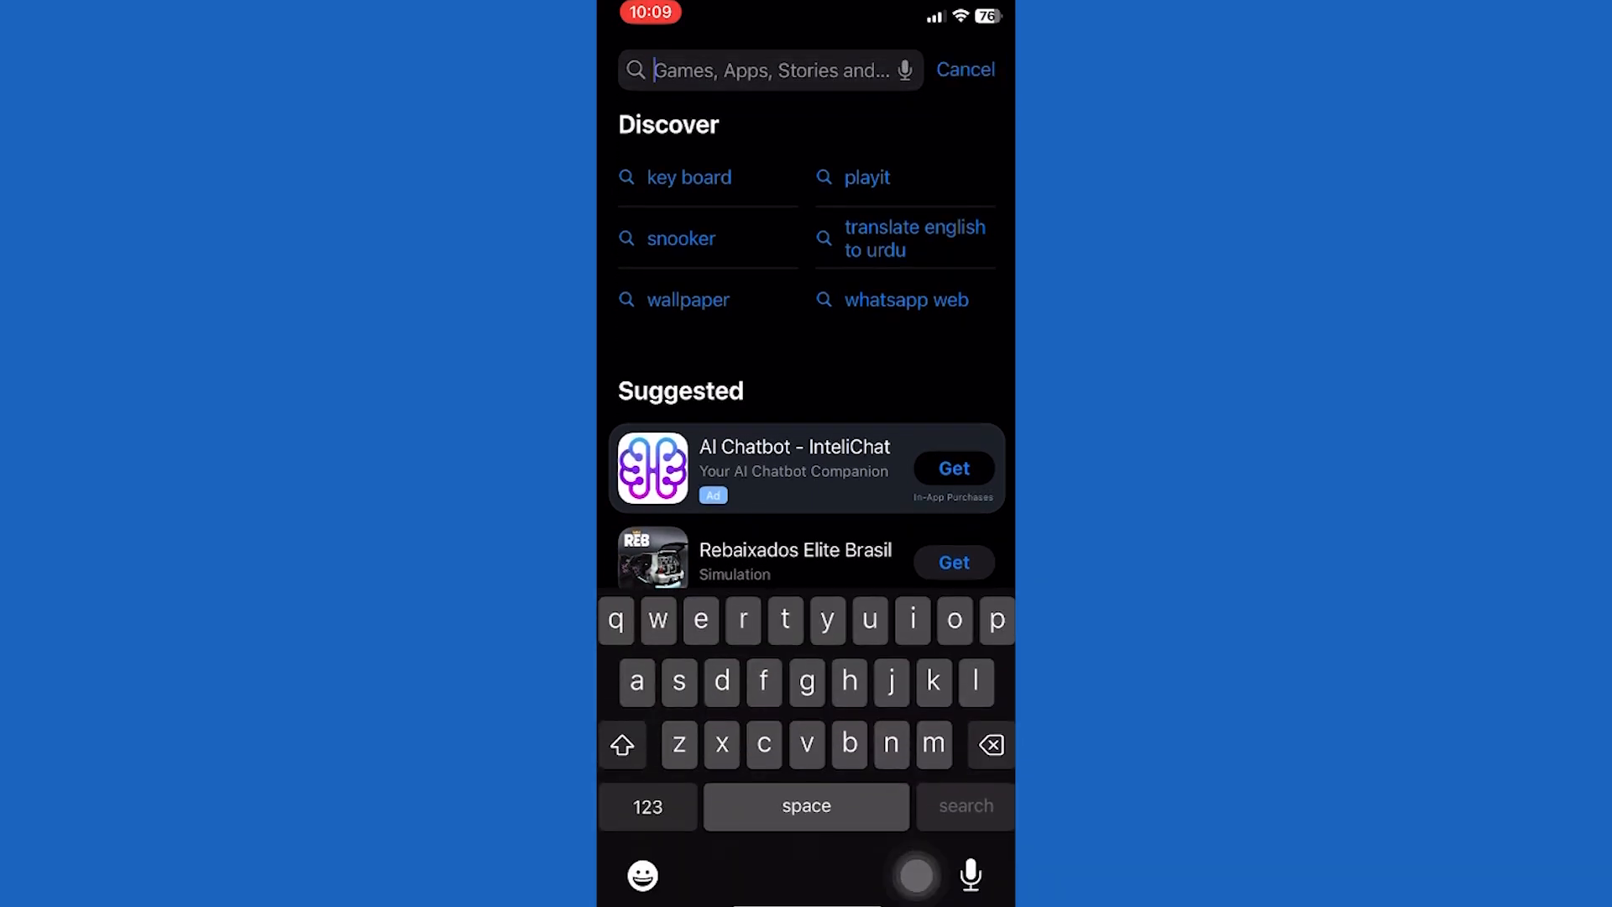
text(call)
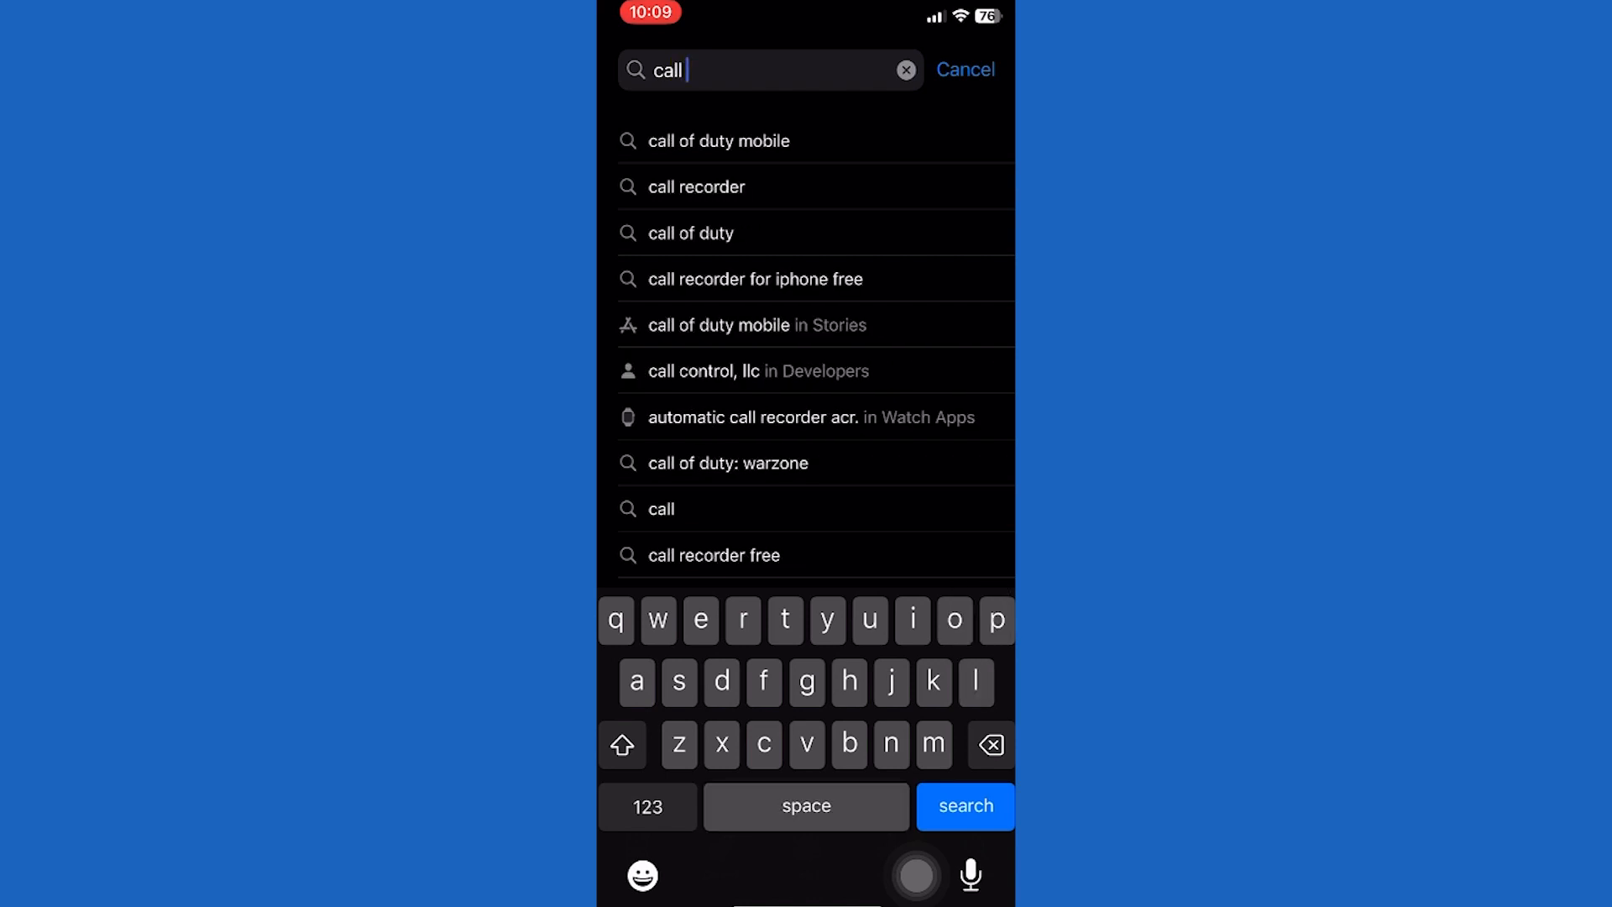
click(755, 279)
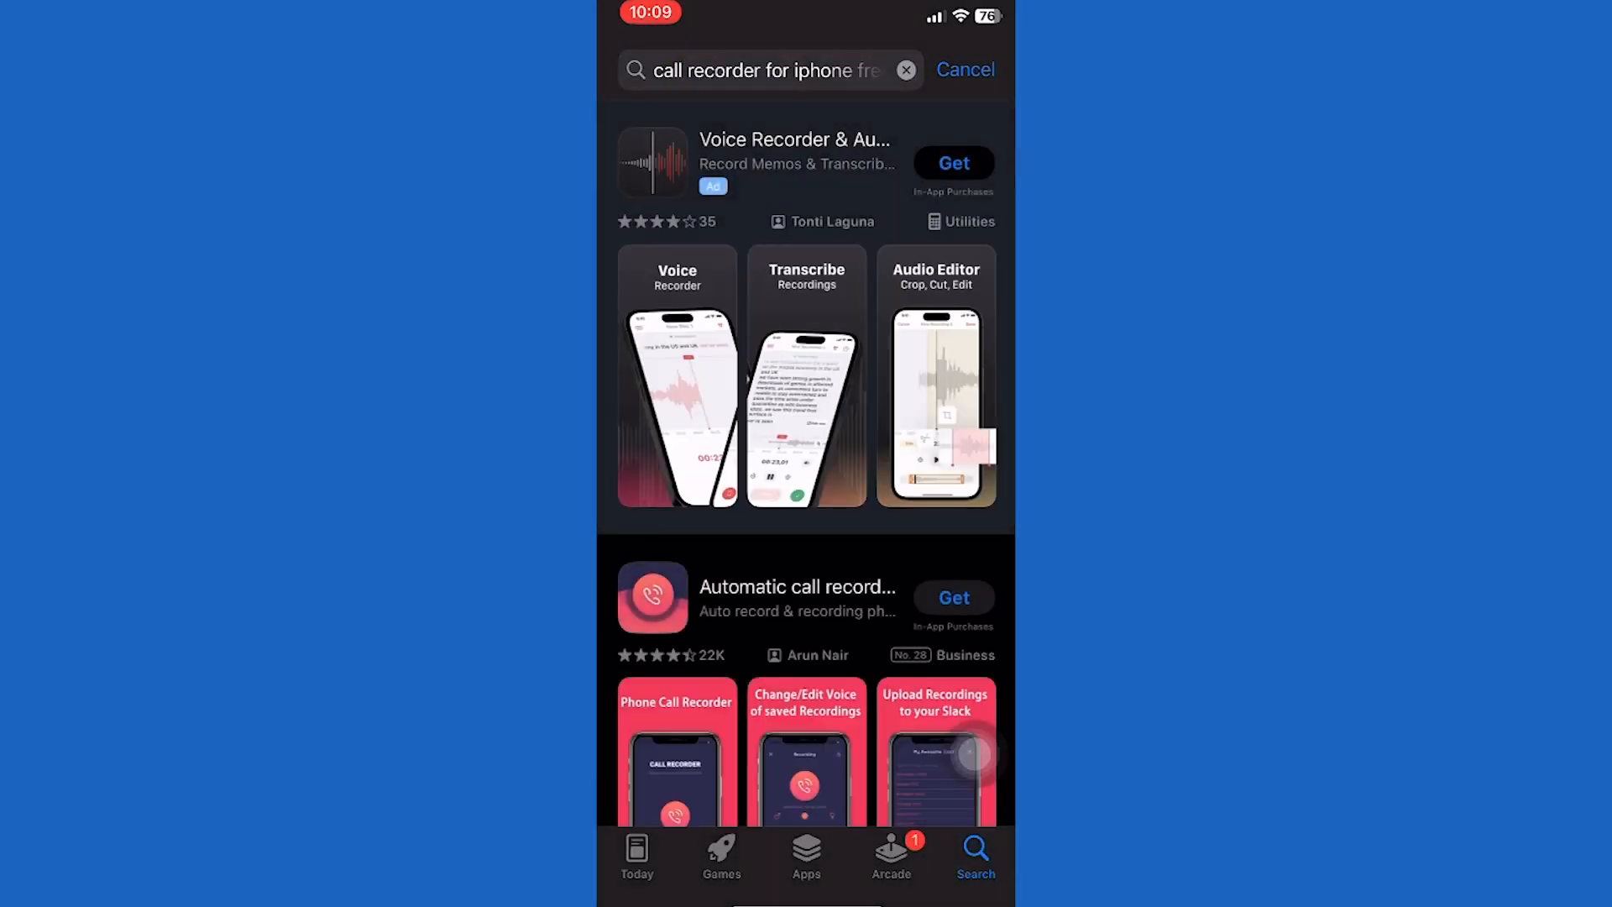
Browse the results and open the green Phone Call Recorder listing by Accordmobi.
scroll(down, 3)
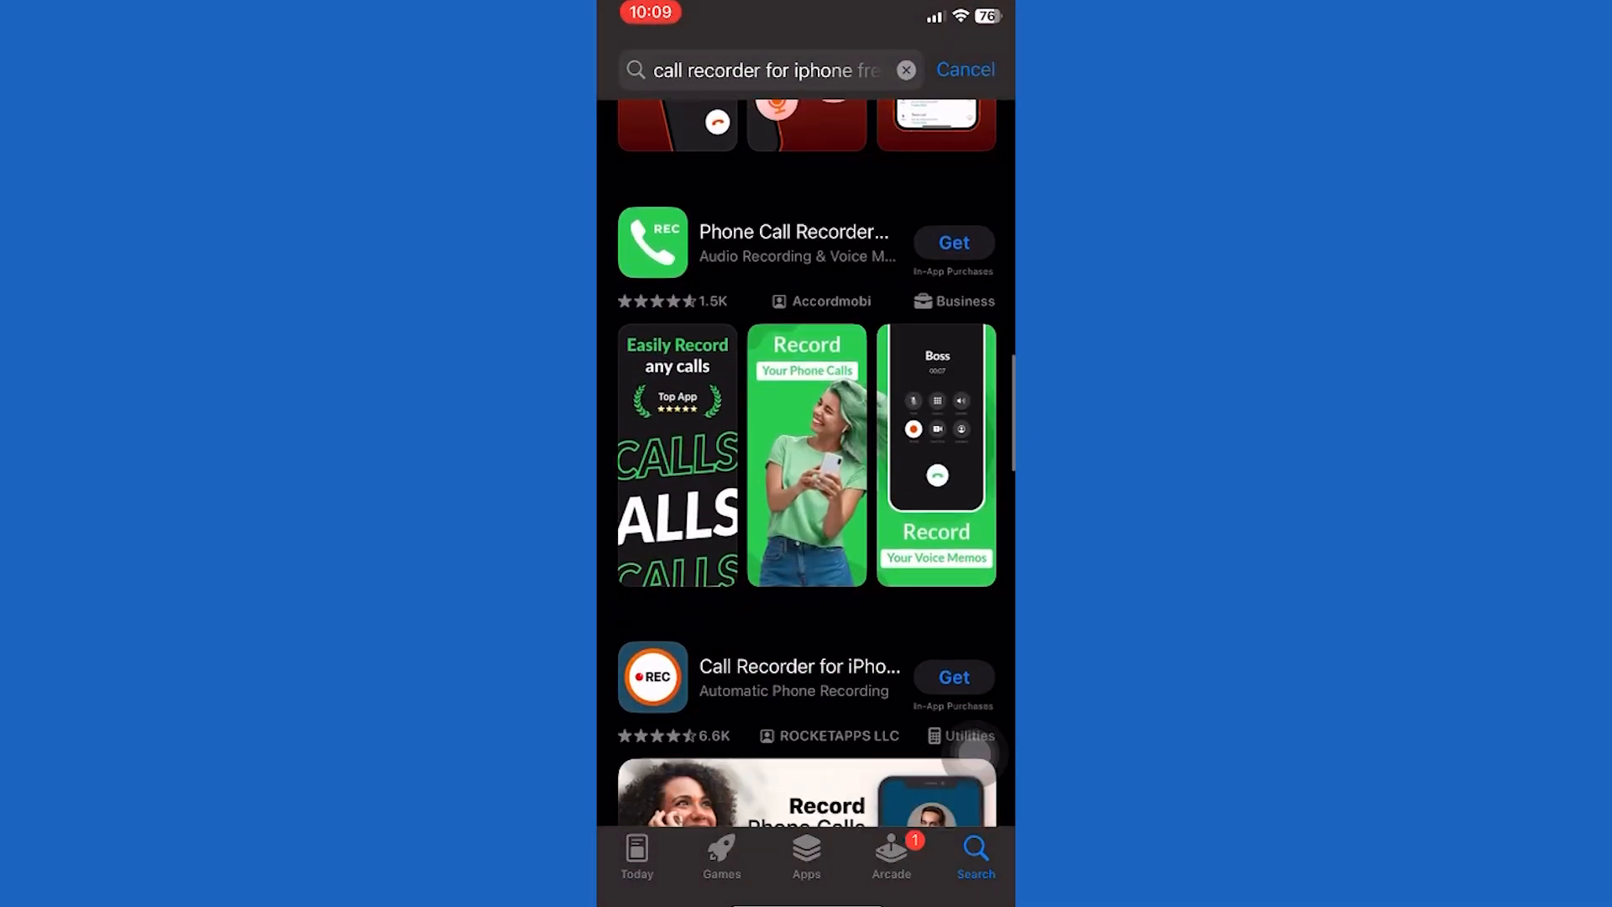
scroll(down, 3)
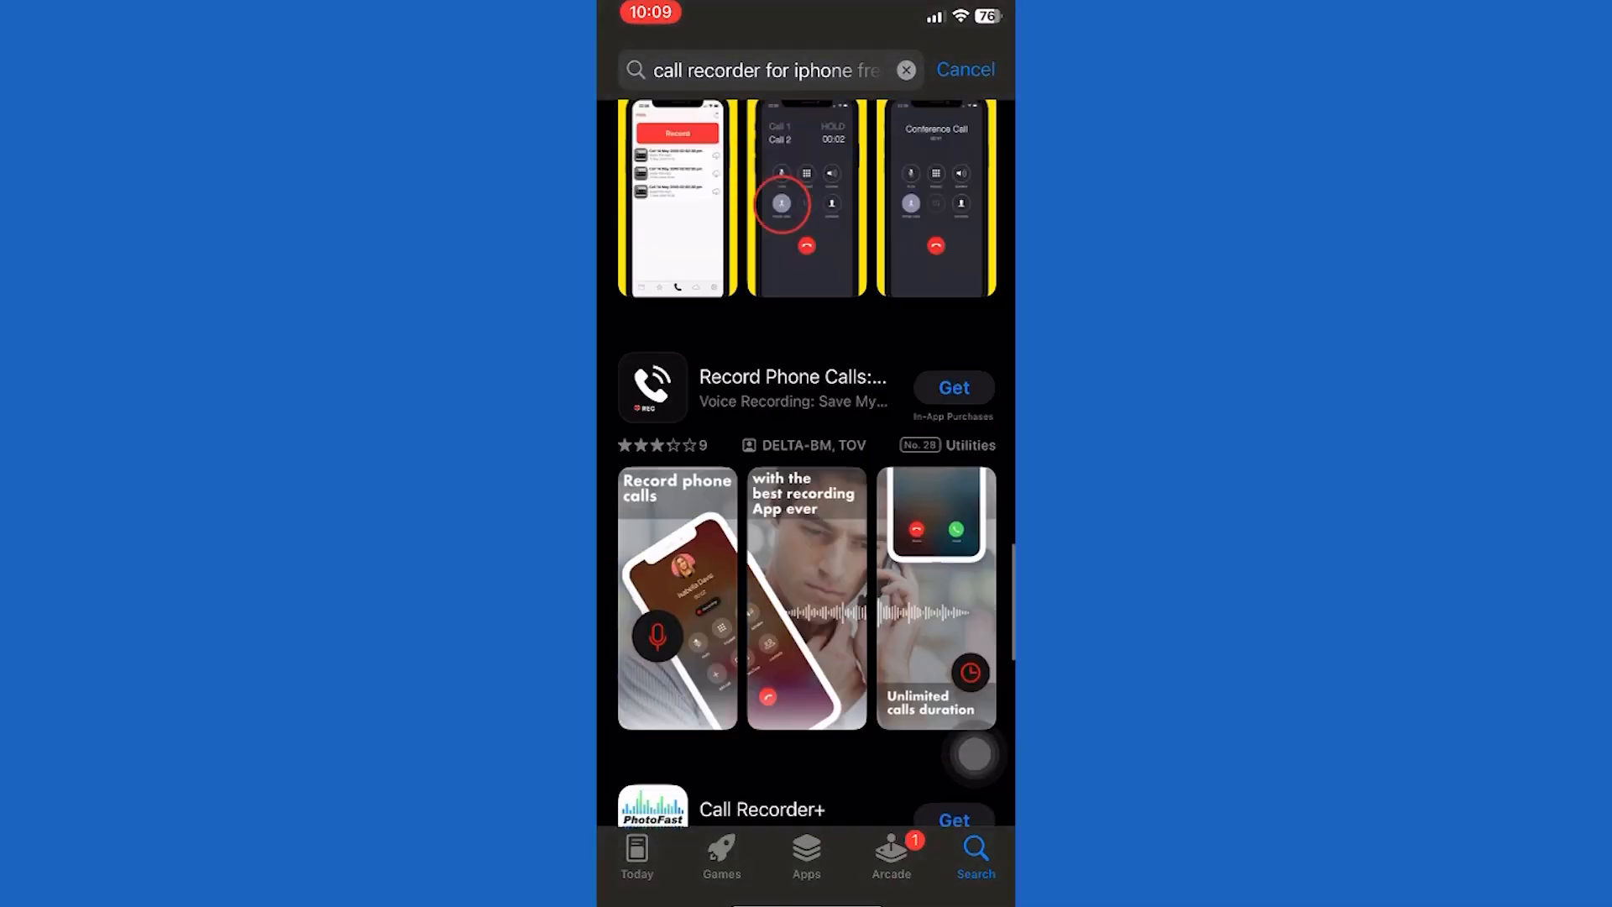
scroll(up, 3)
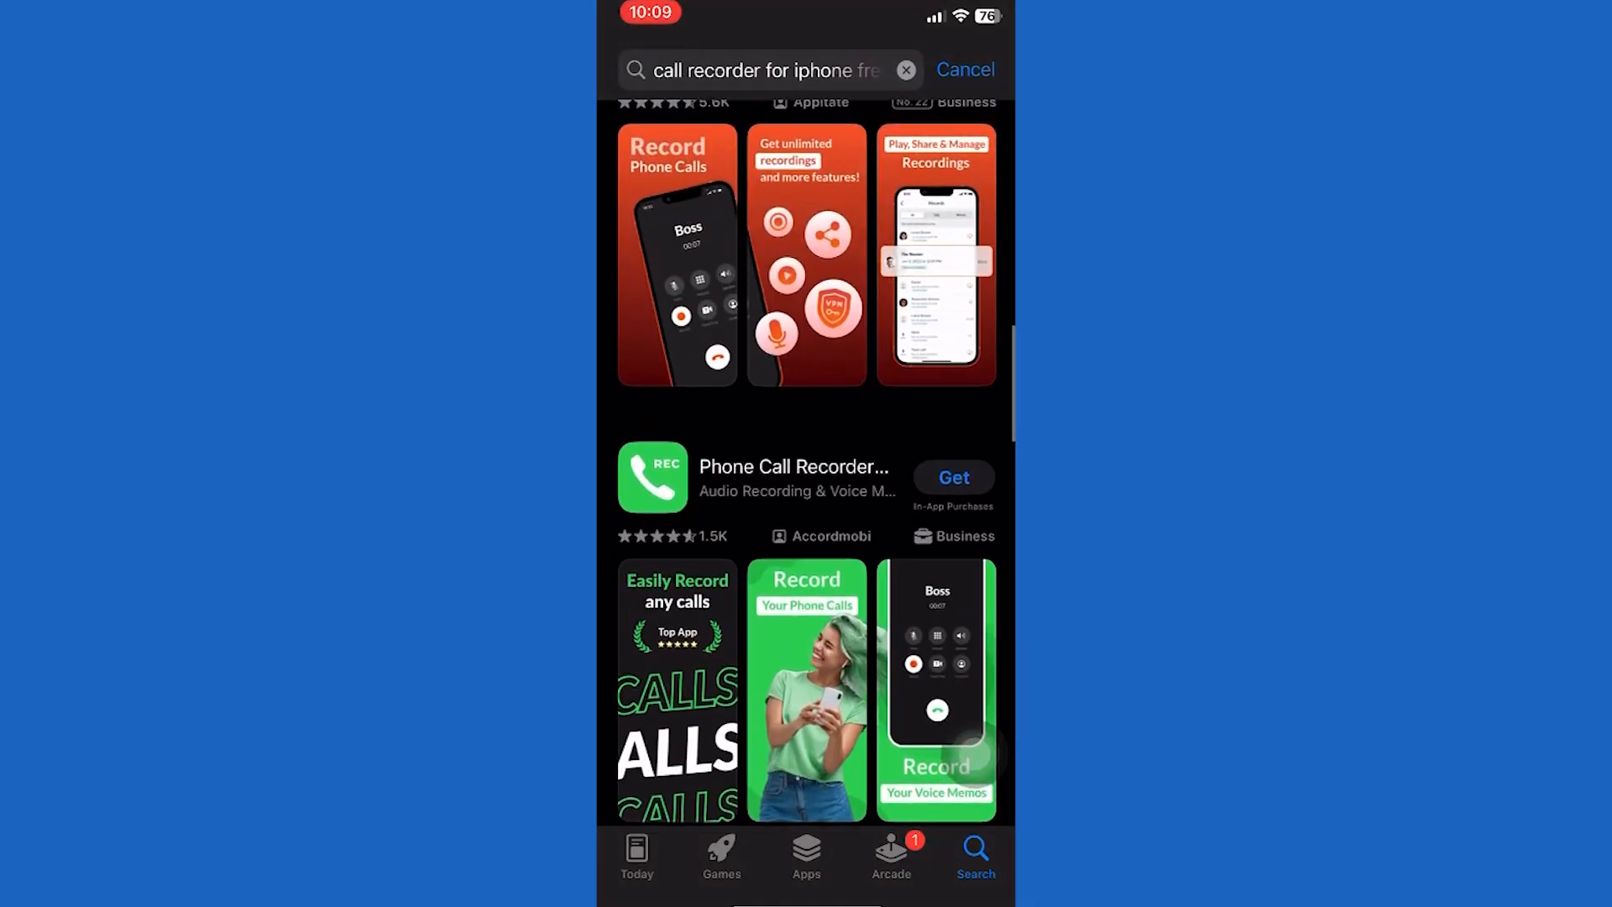
click(792, 476)
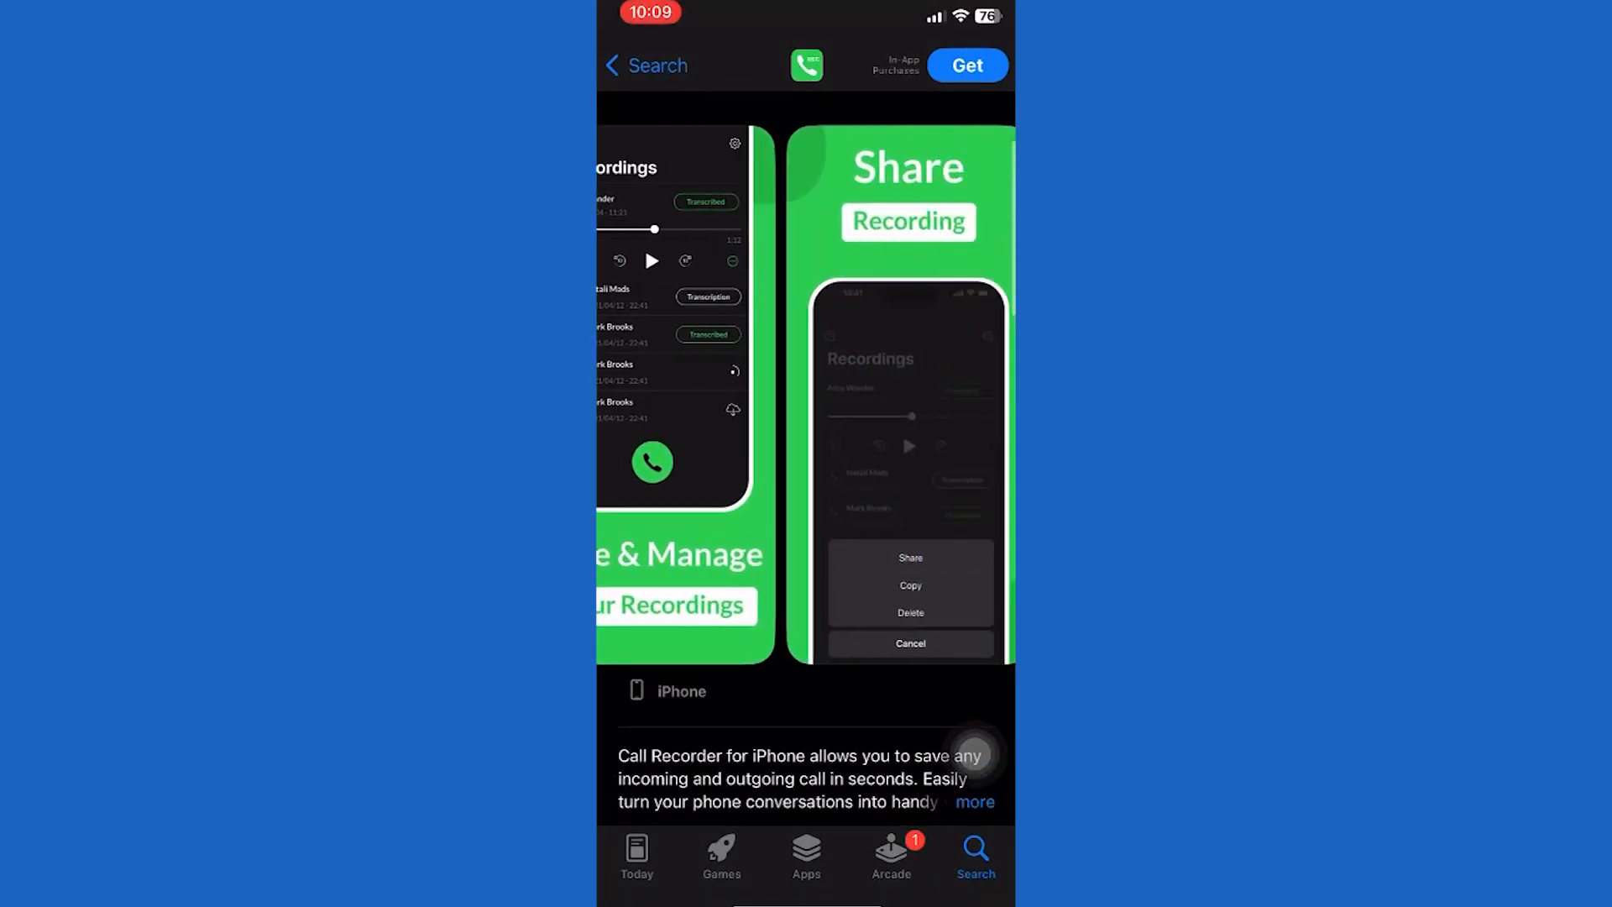
scroll(left, 3)
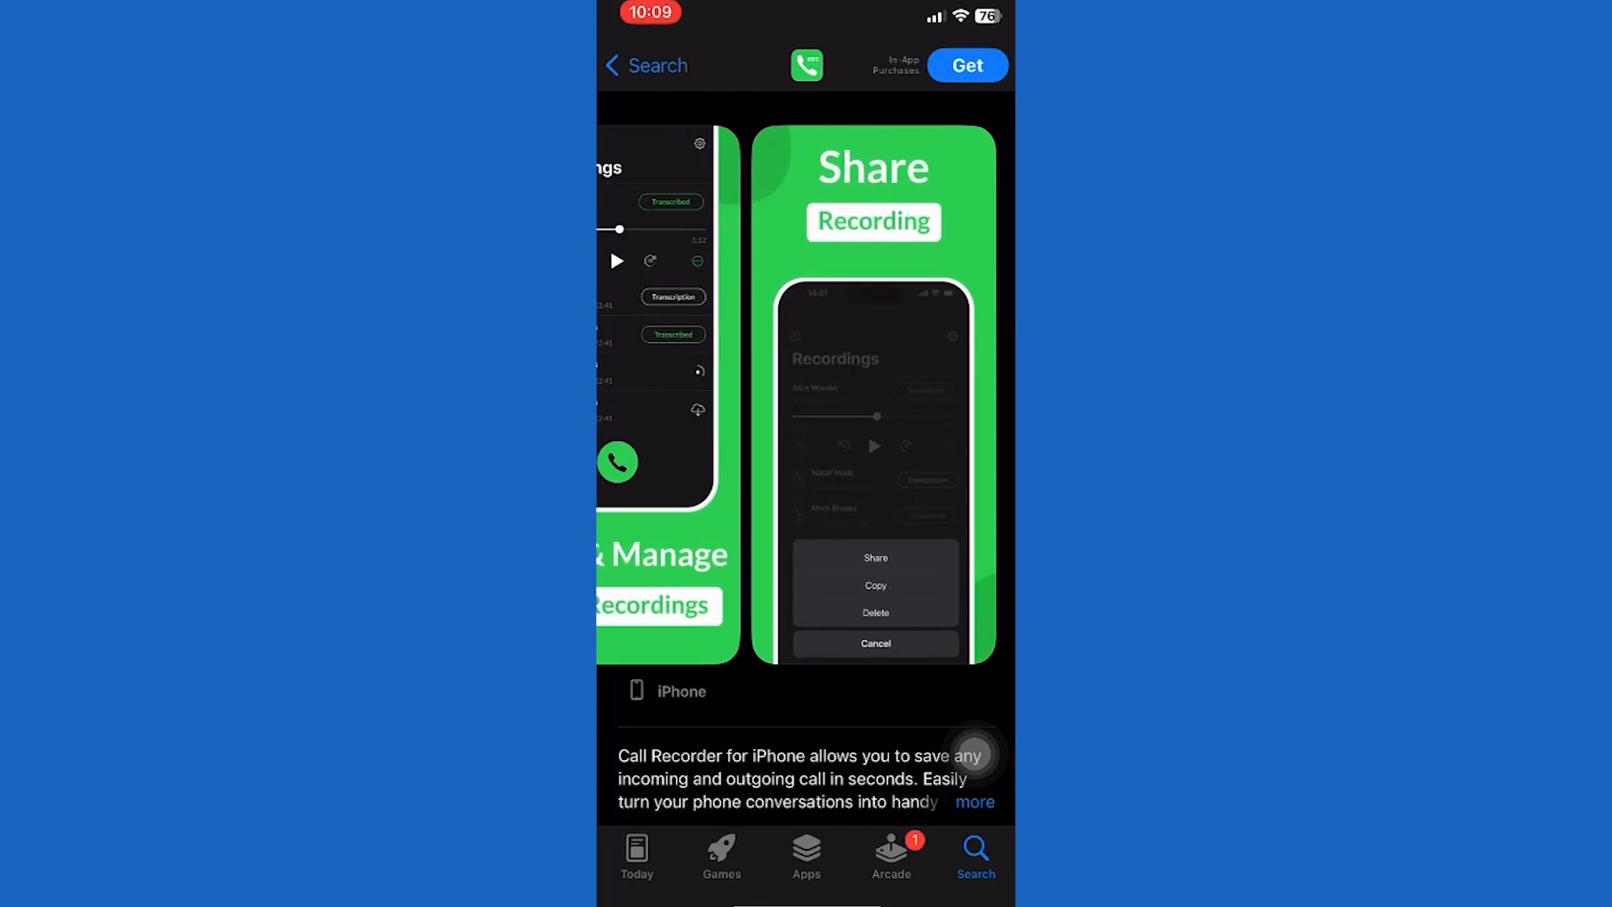
scroll(up, 3)
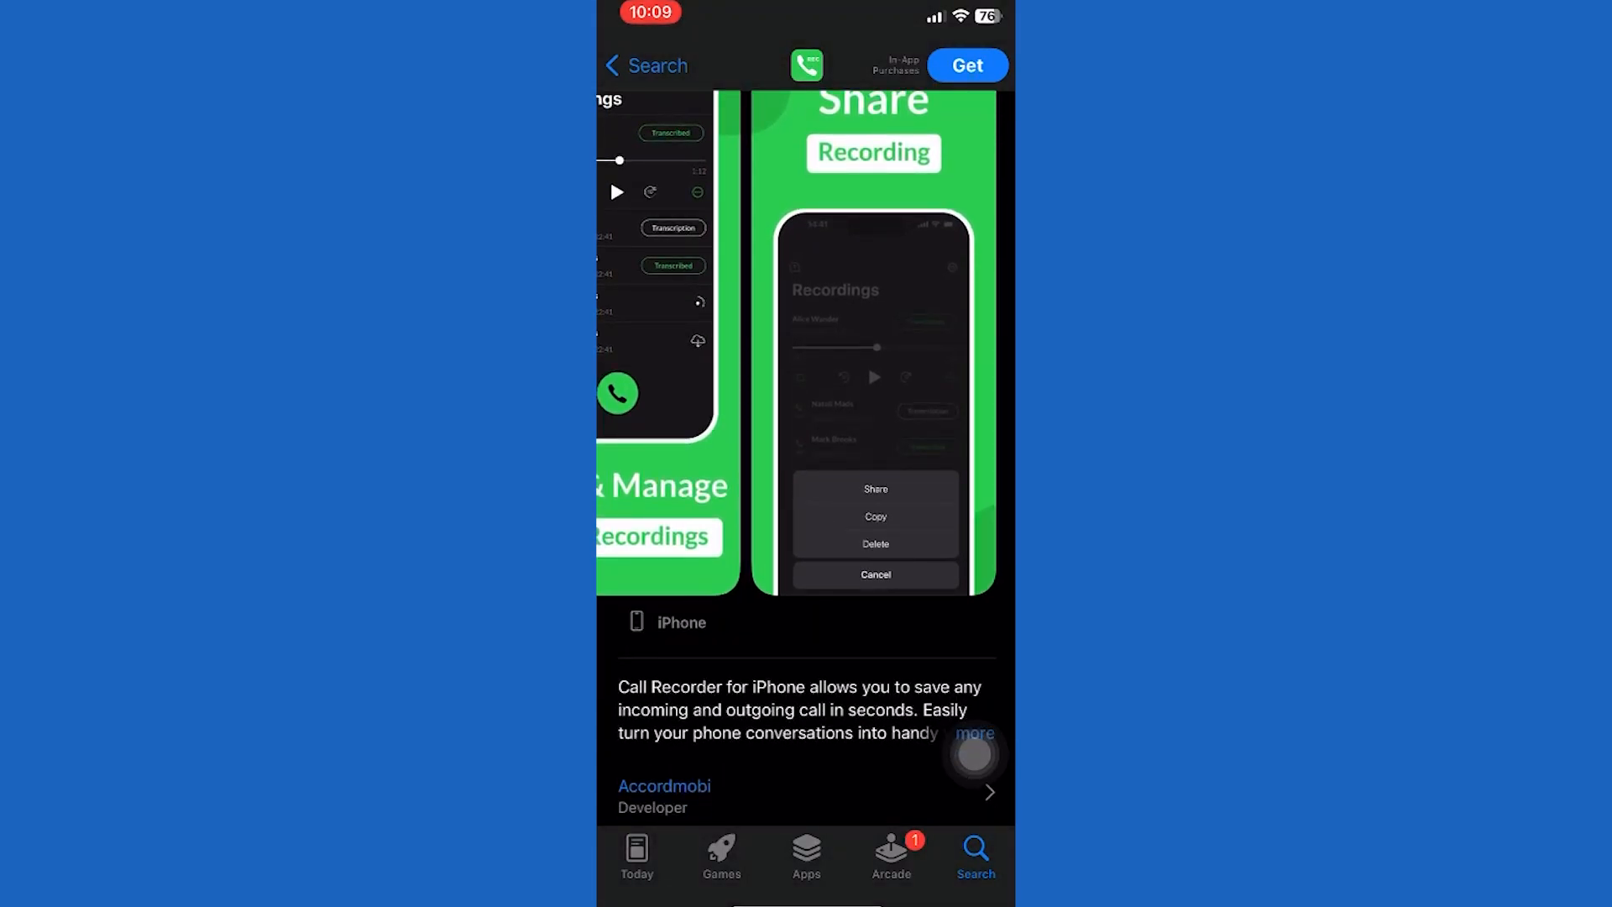
scroll(left, 3)
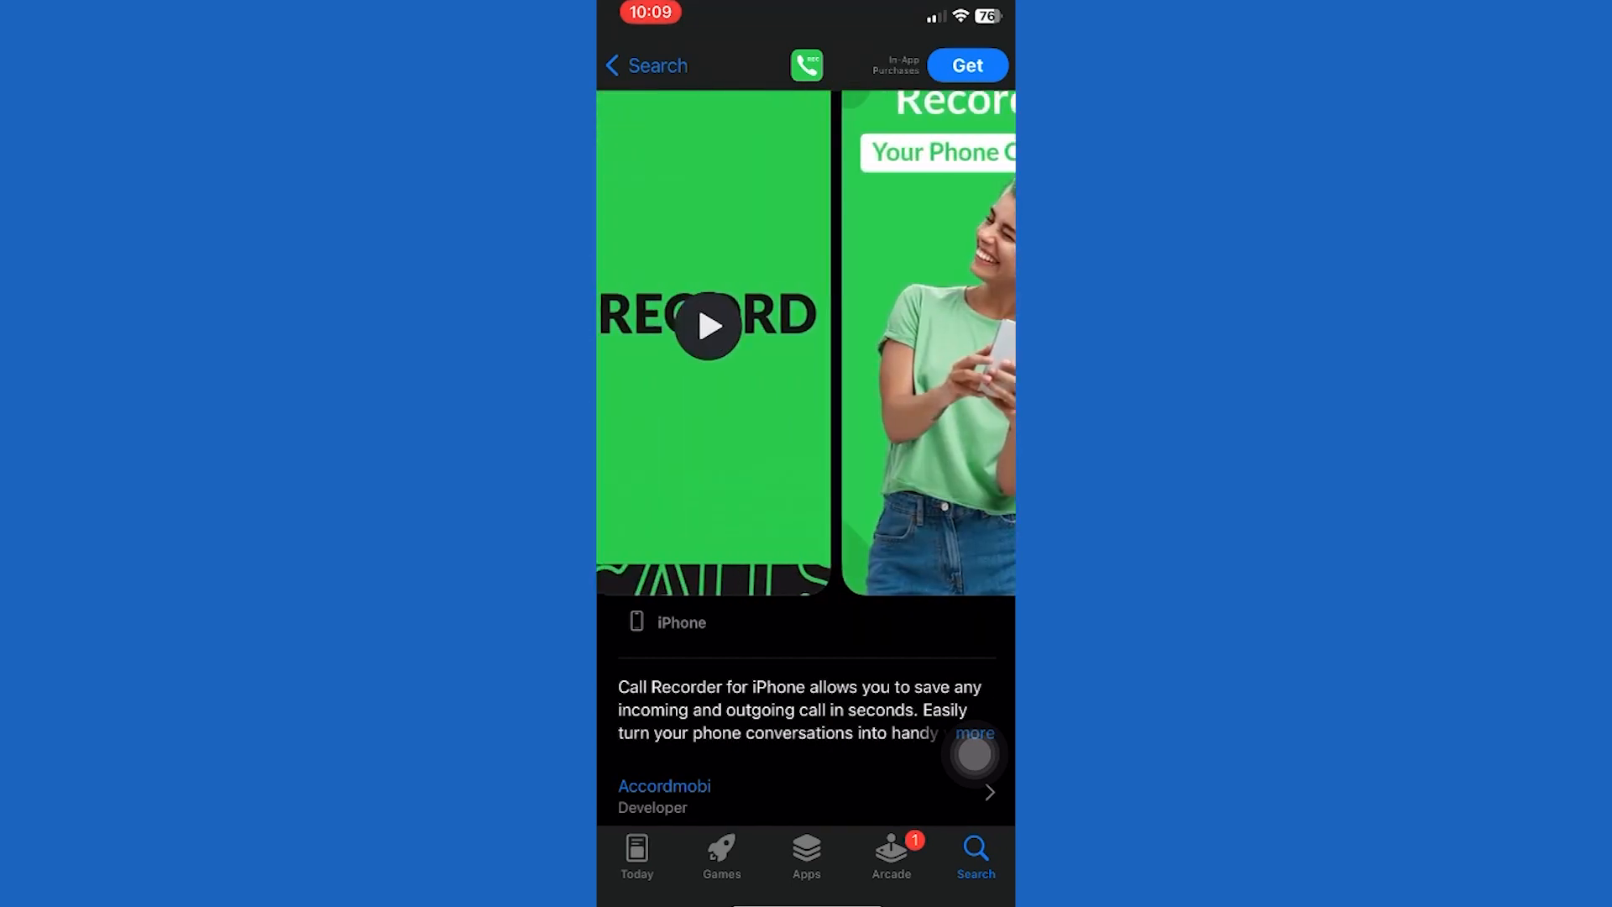
scroll(left, 3)
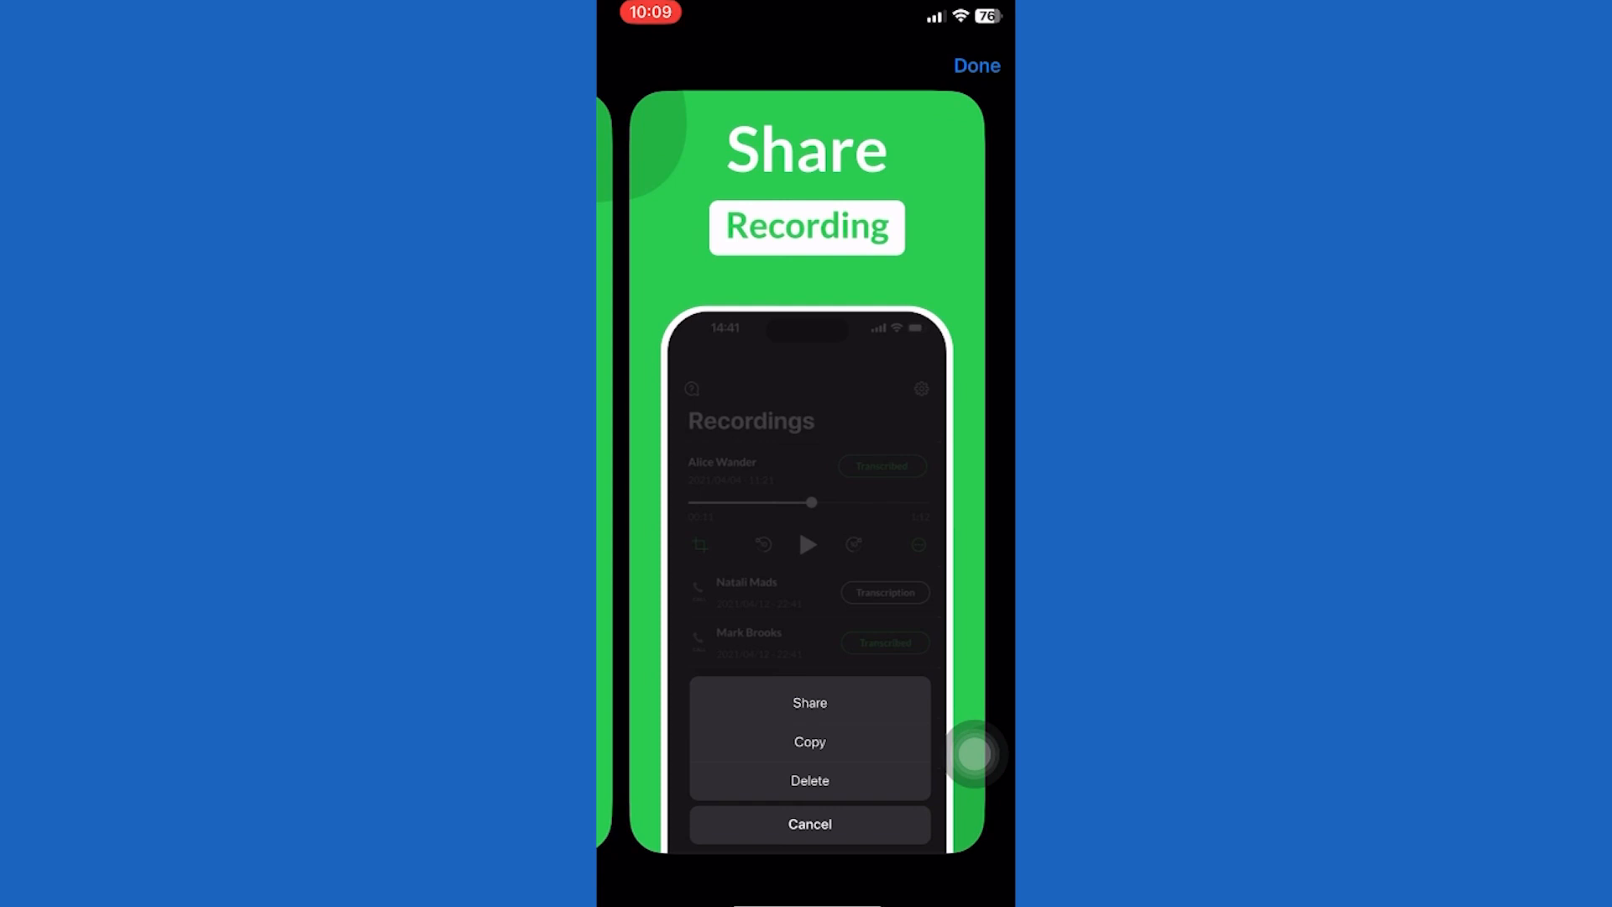
click(976, 65)
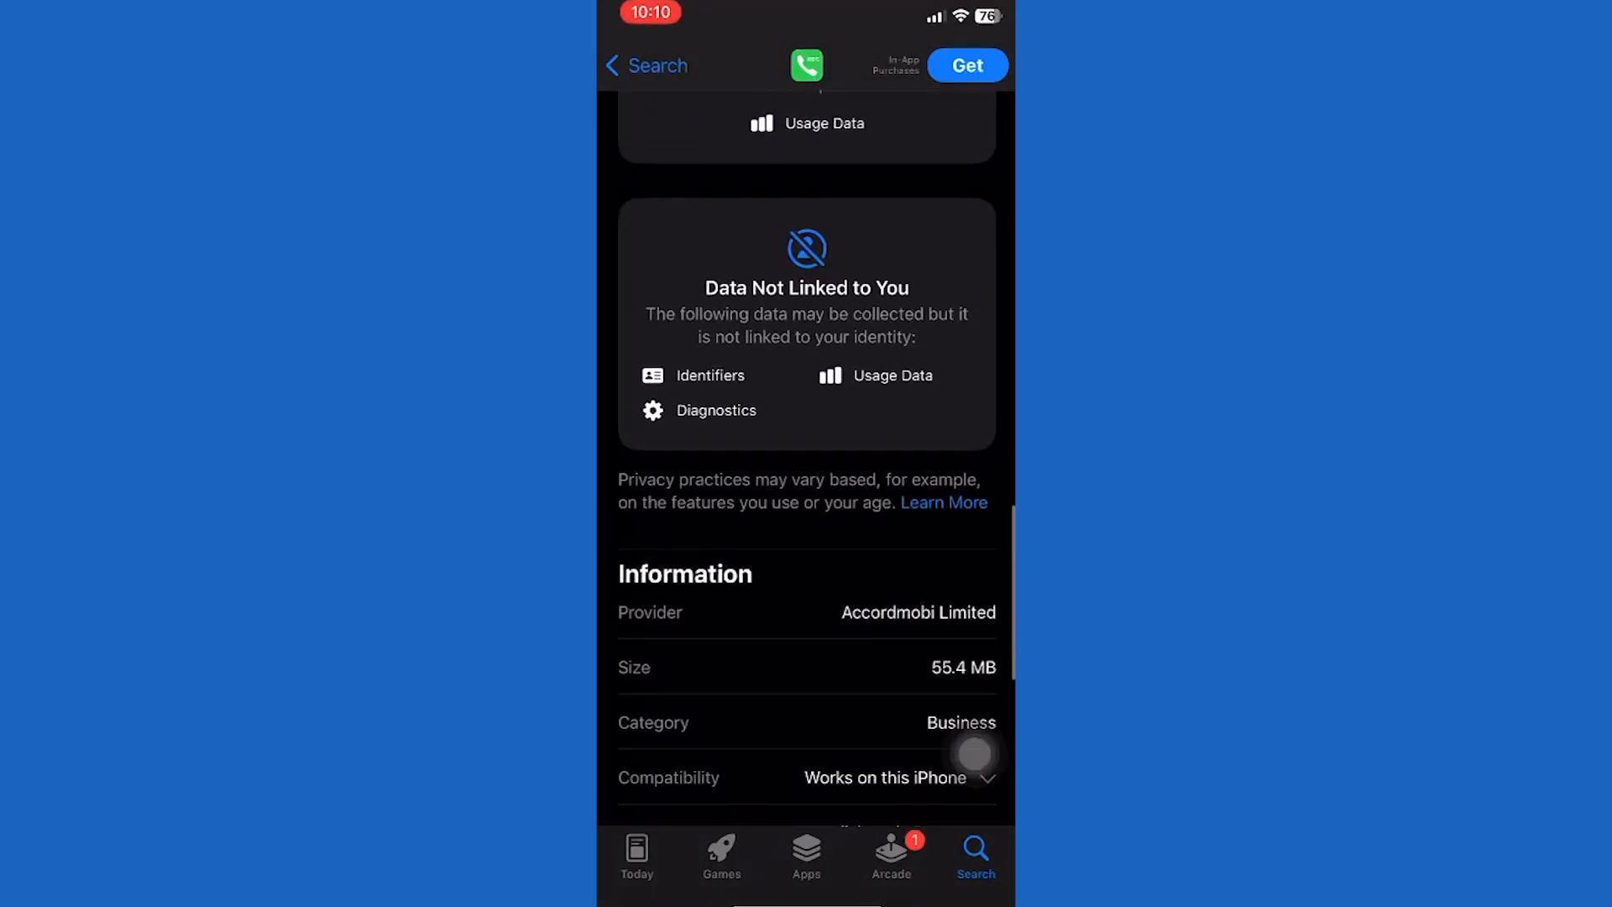
scroll(up, 3)
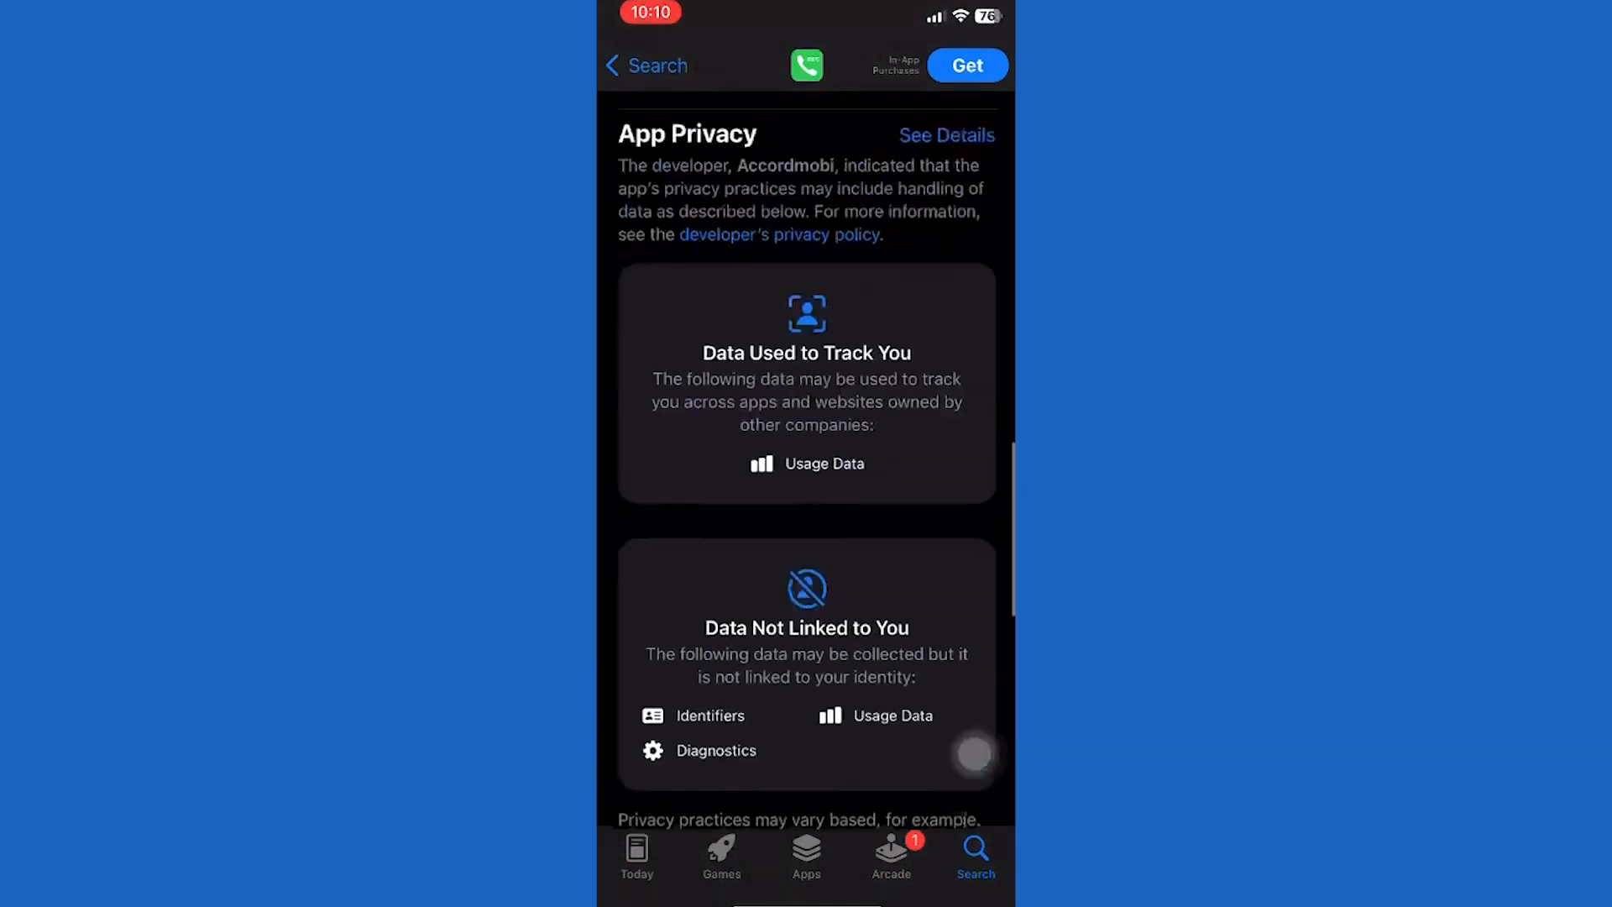
scroll(up, 3)
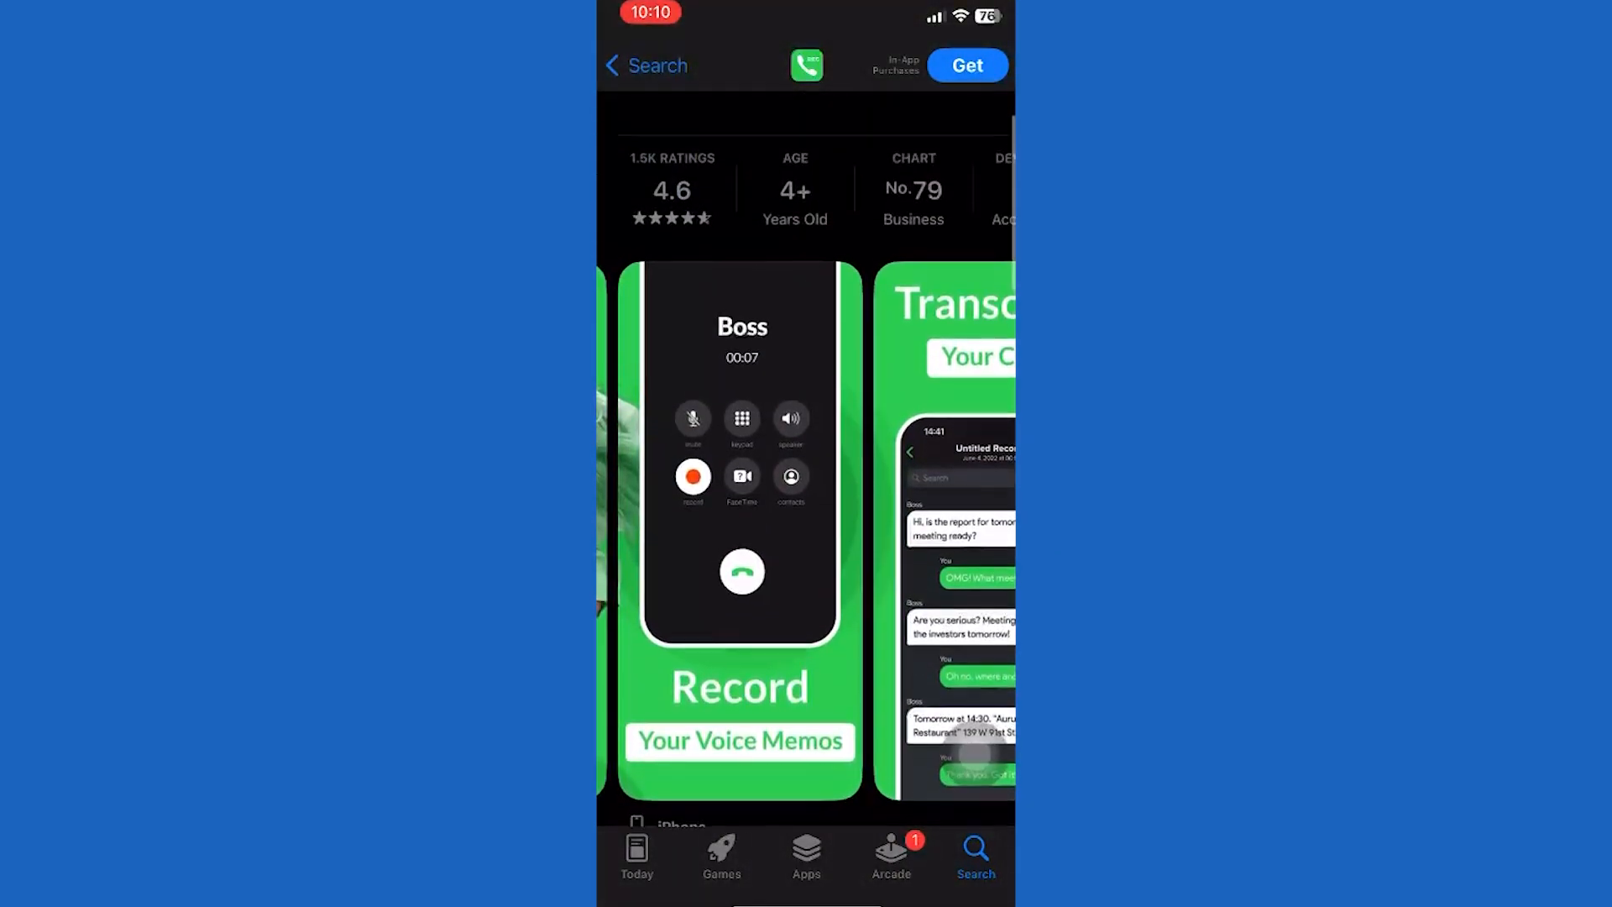
scroll(down, 3)
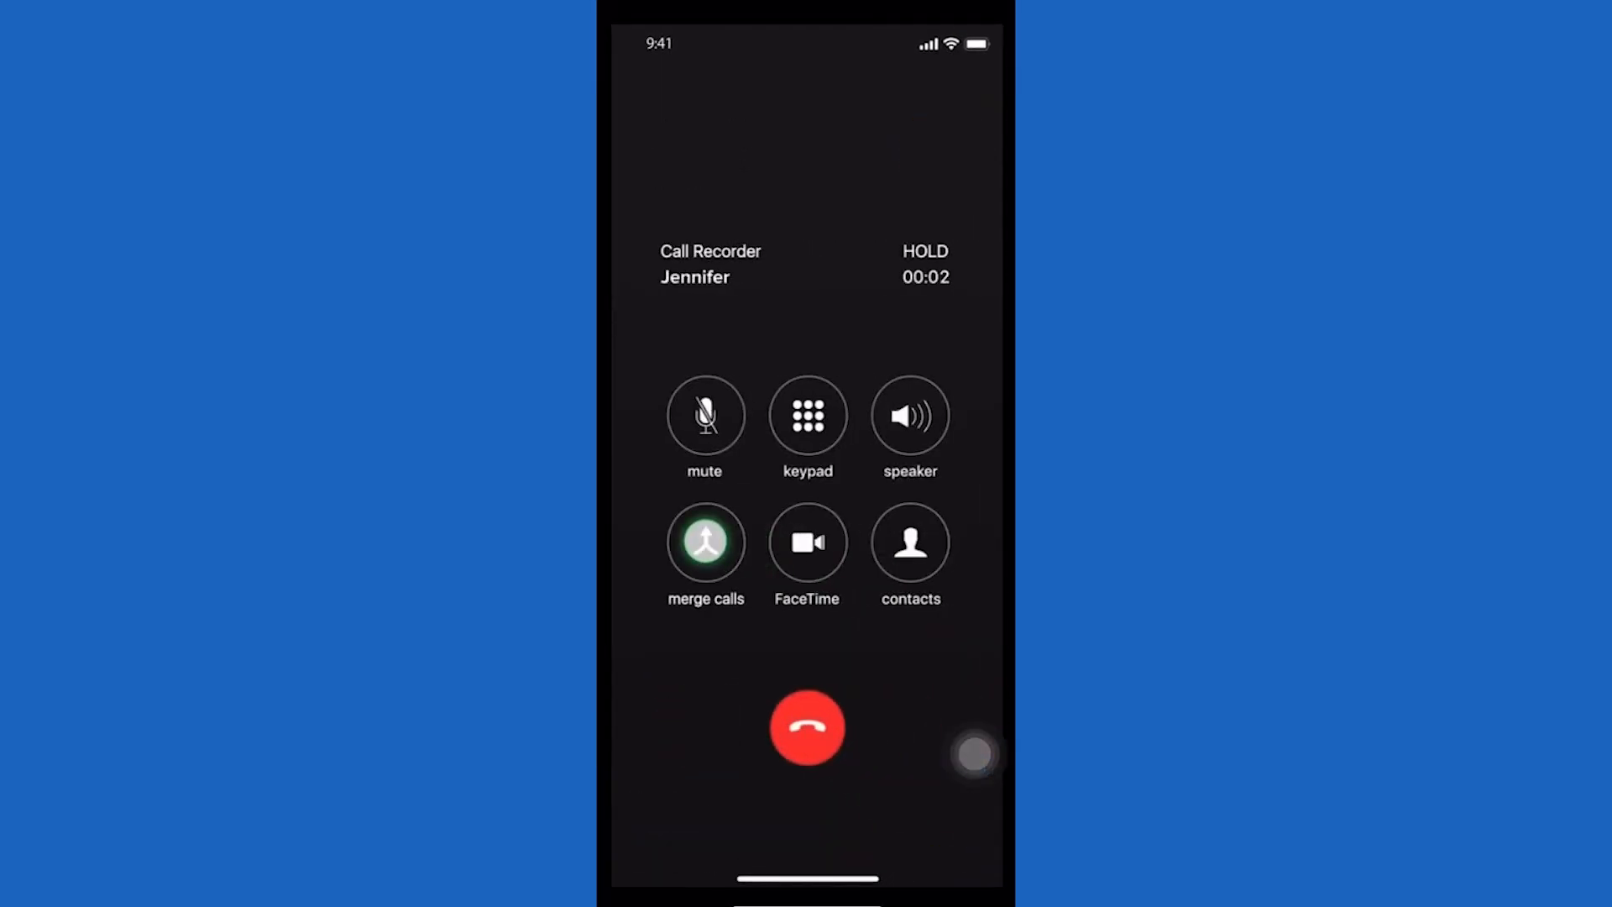
Record a short new memo in Voice Recorder, then stop it.
click(706, 541)
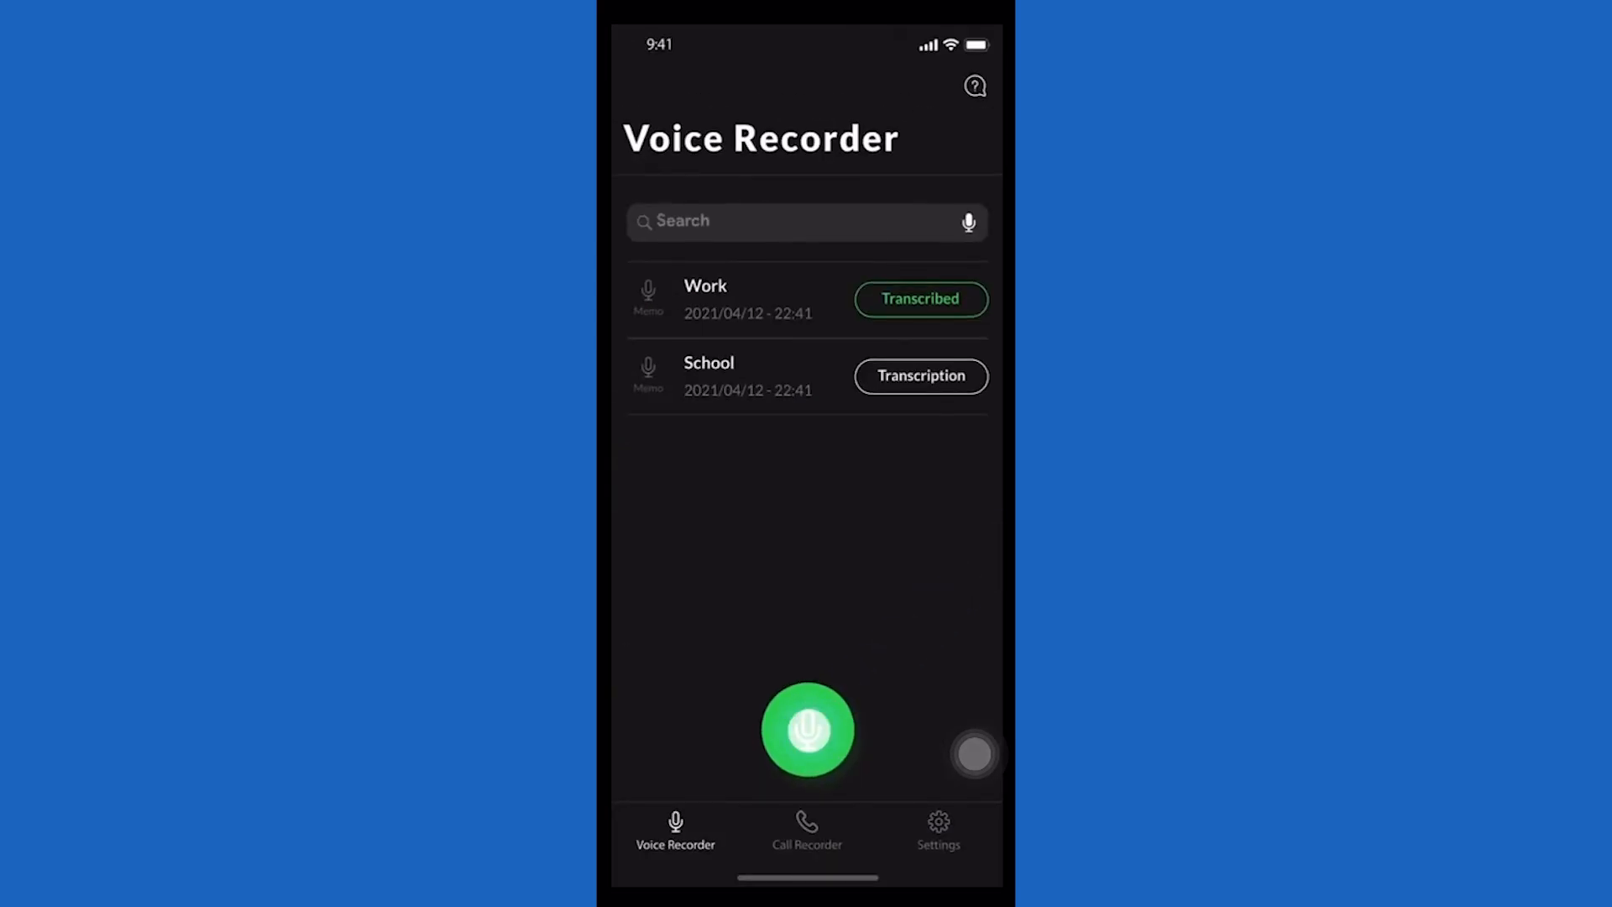
click(806, 730)
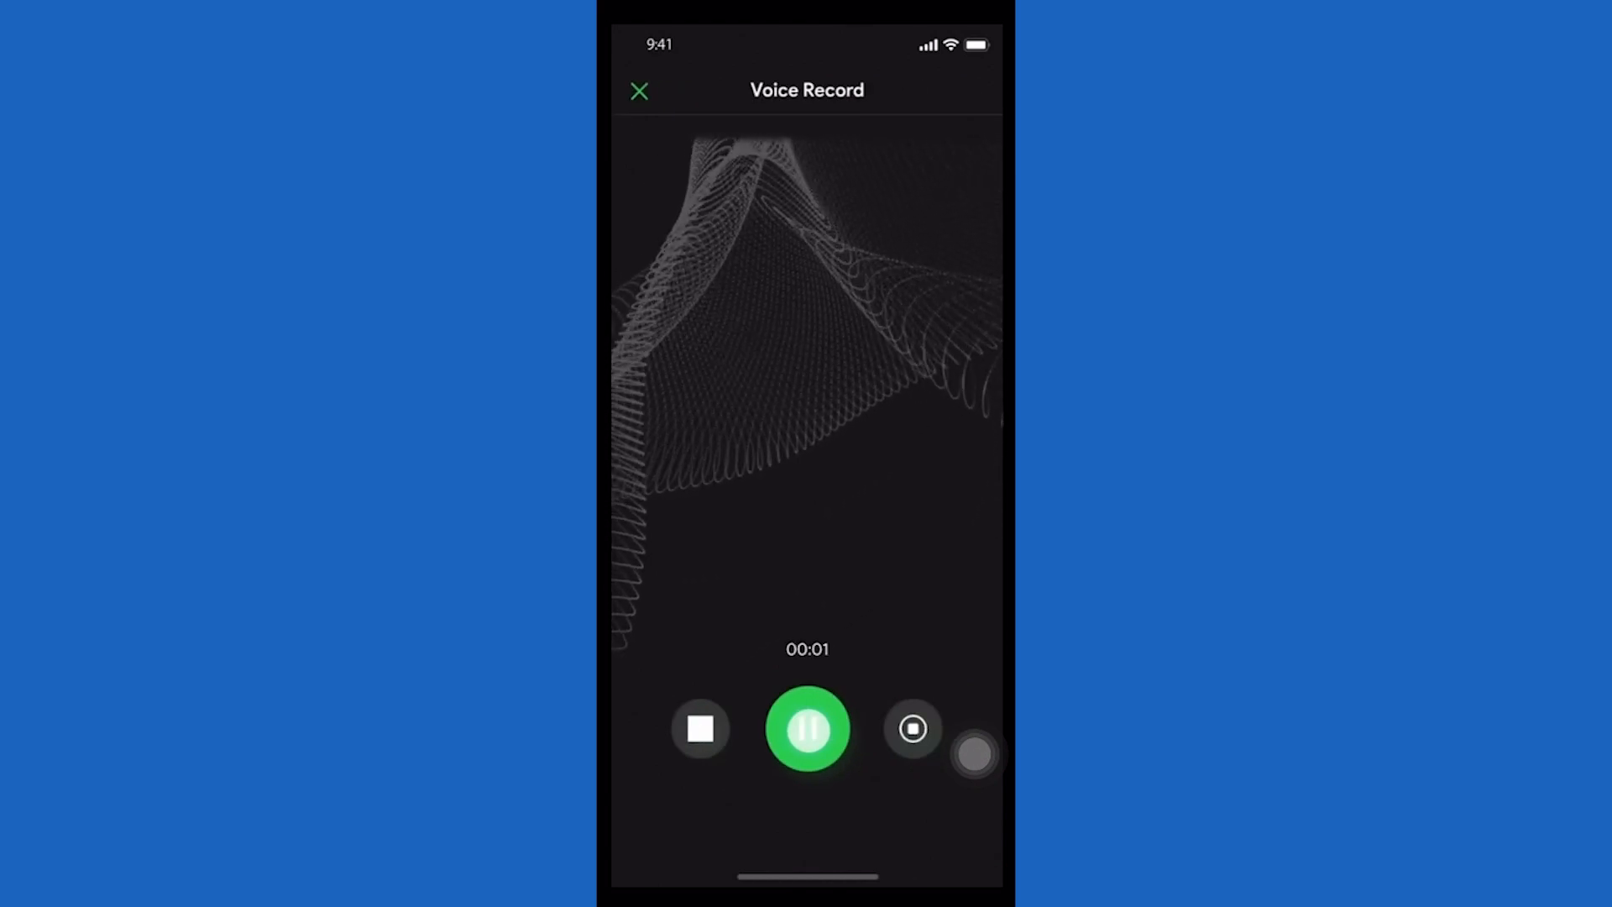
click(701, 728)
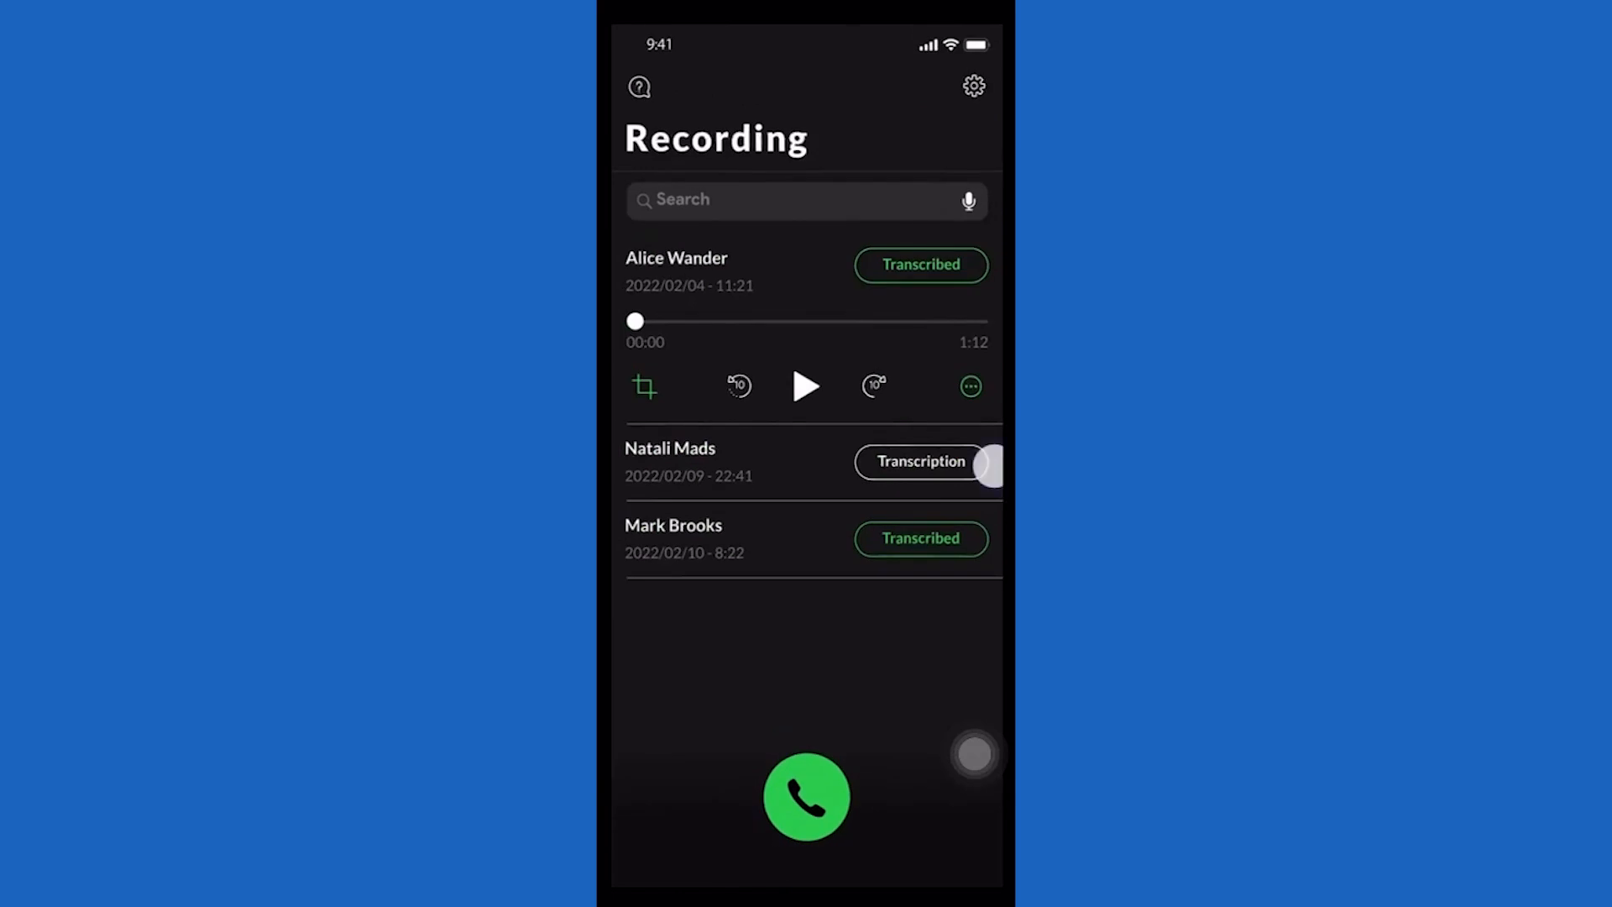
Play the first recording, view its transcript, and merge the held call into Jennifer & Call Recorder.
click(806, 385)
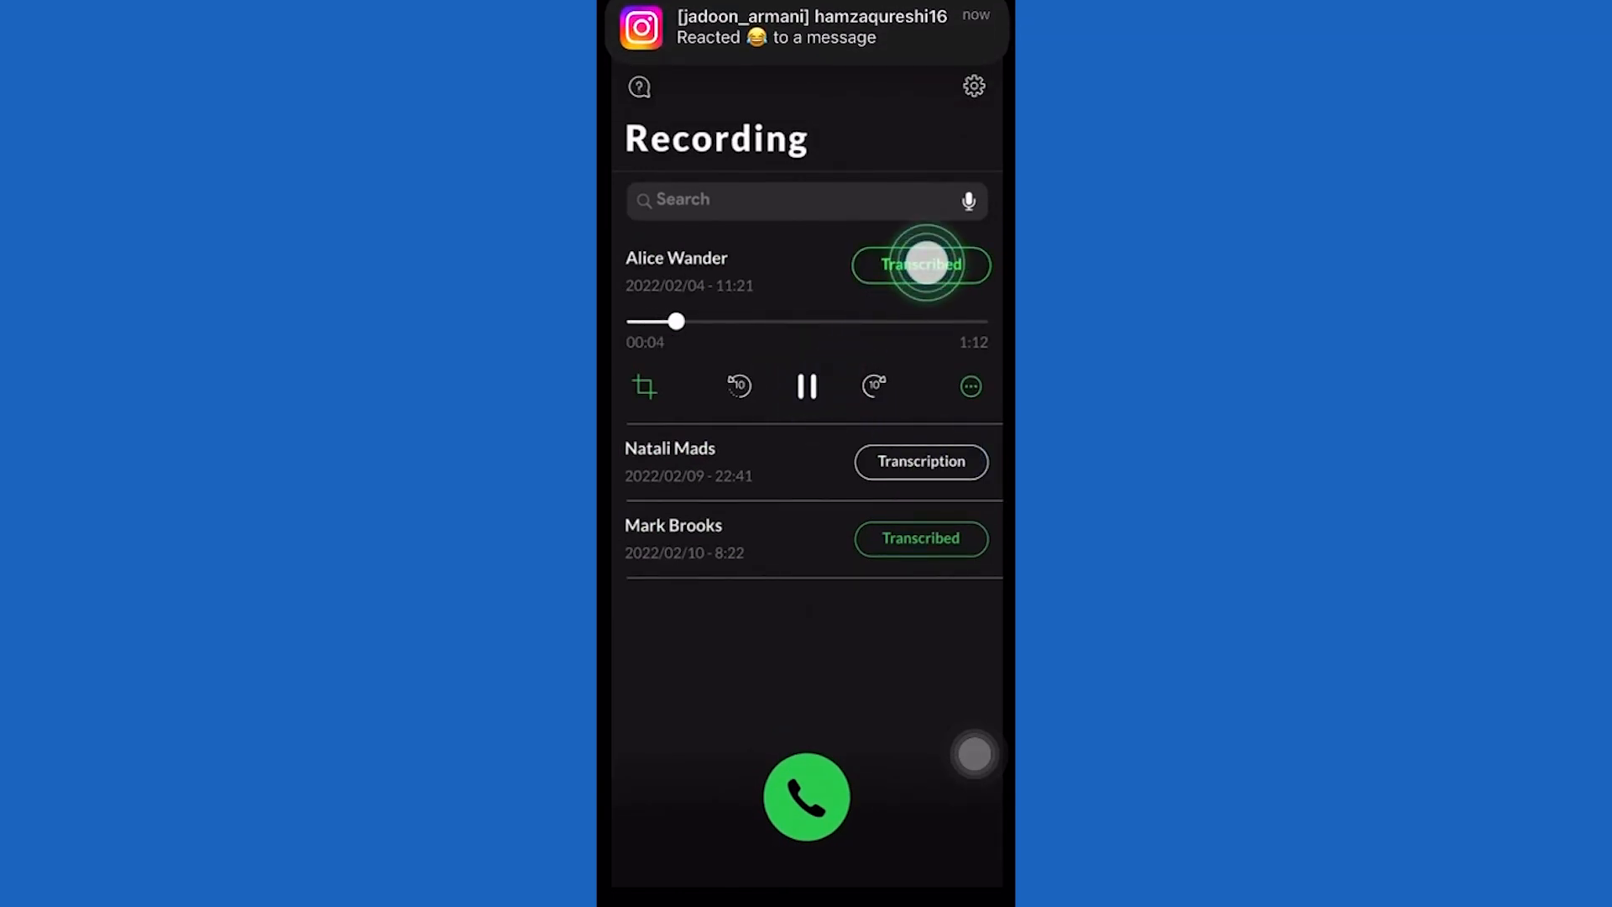
click(917, 265)
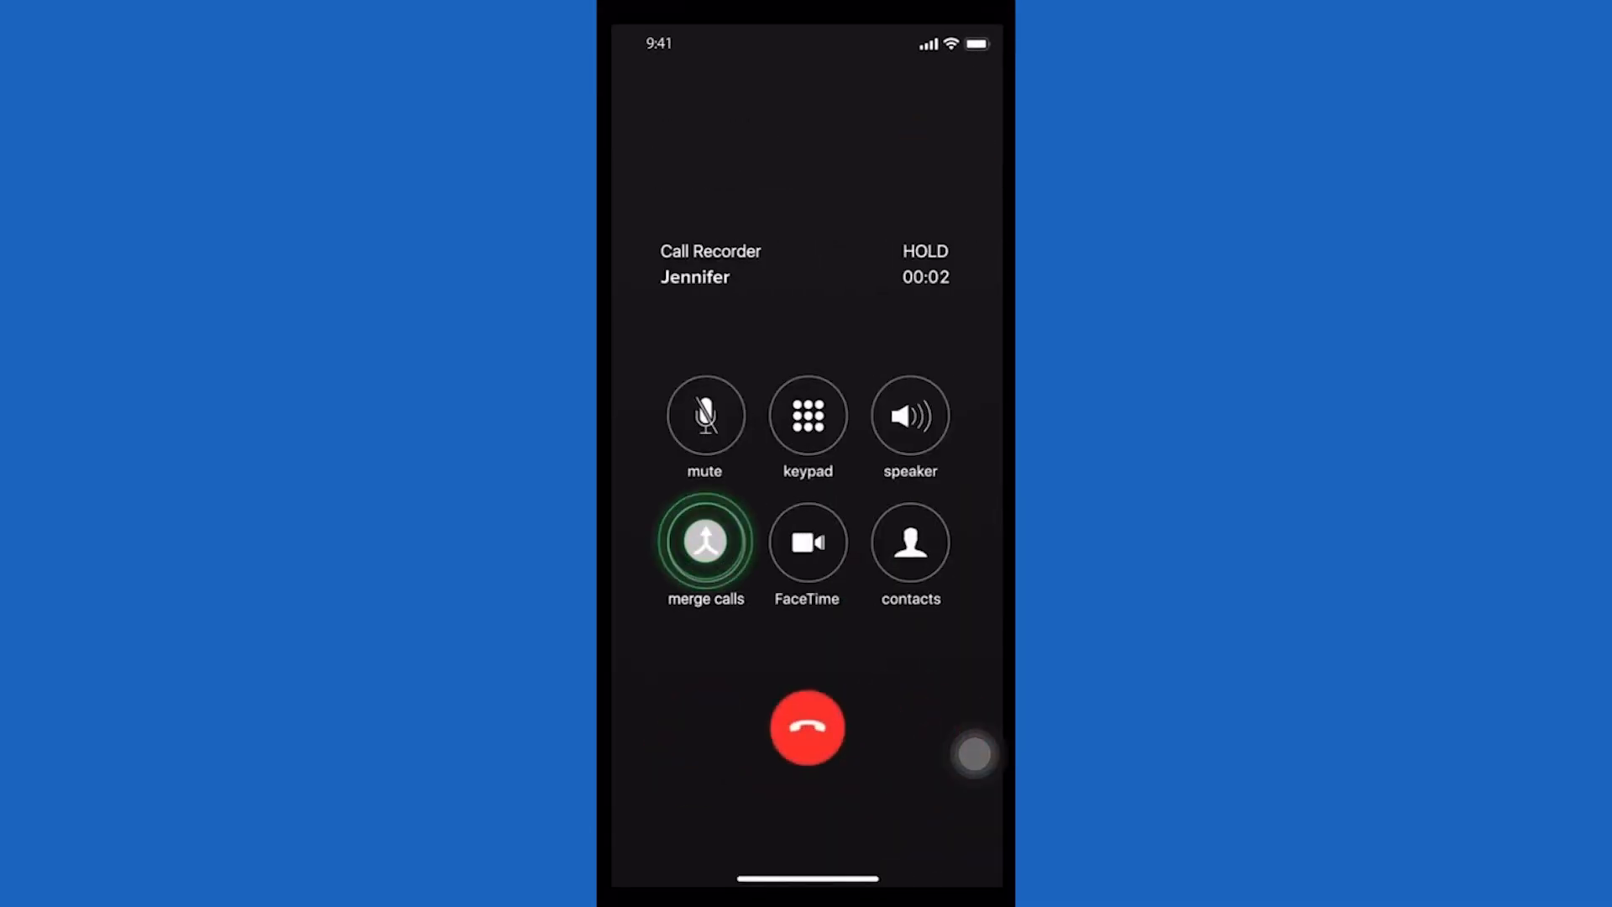
click(705, 541)
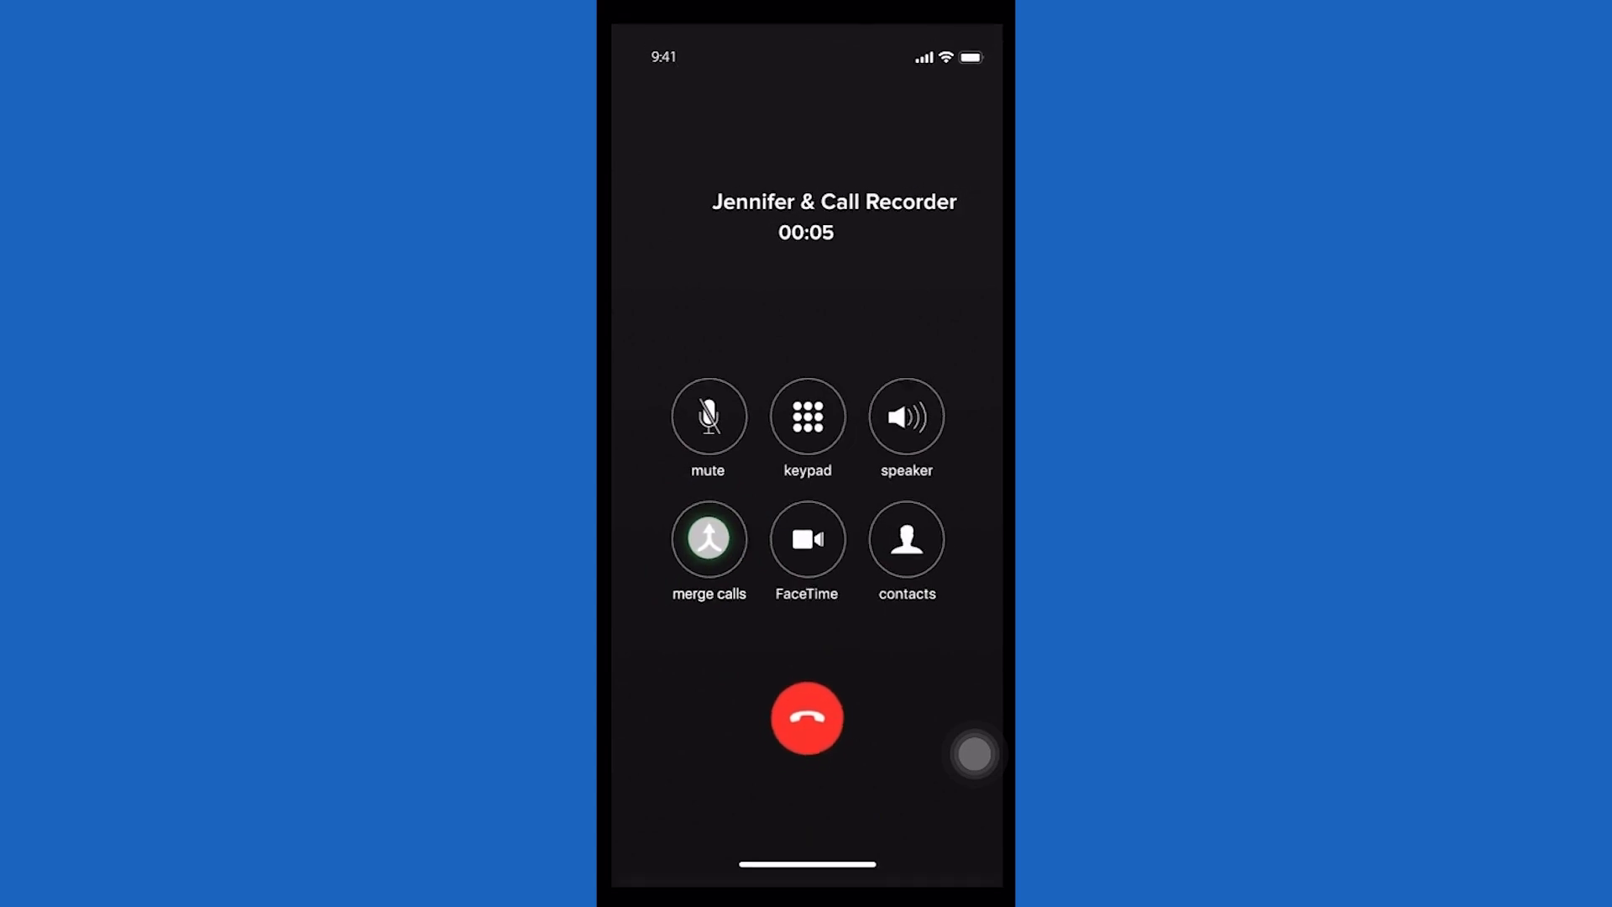